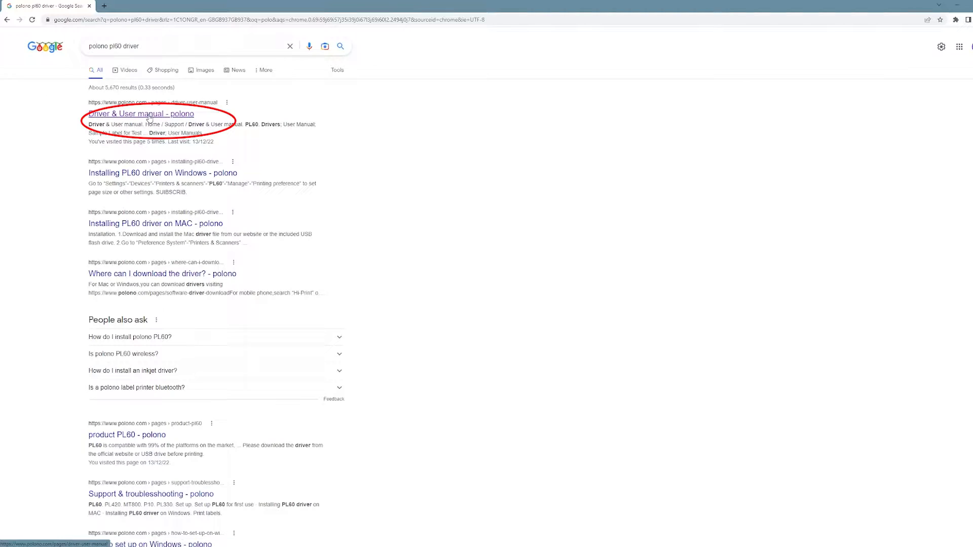
Download the PL60 Windows driver from Polono's driver page and launch its installer.
left_click(140, 114)
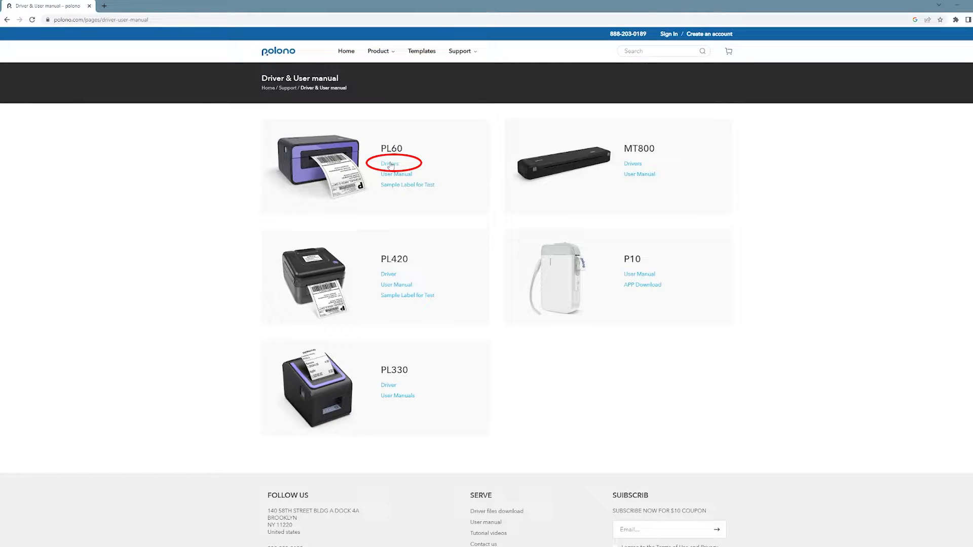
left_click(390, 163)
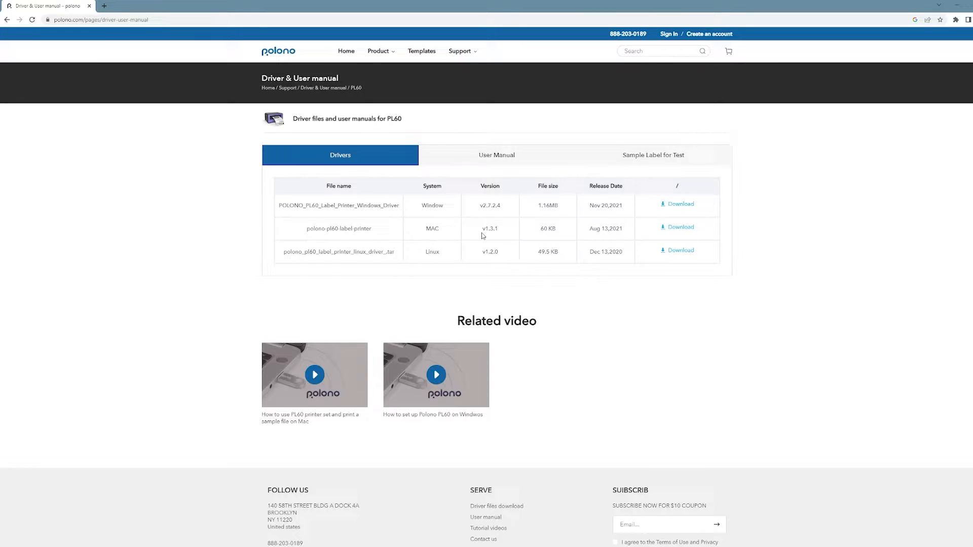
mouse_move(462, 232)
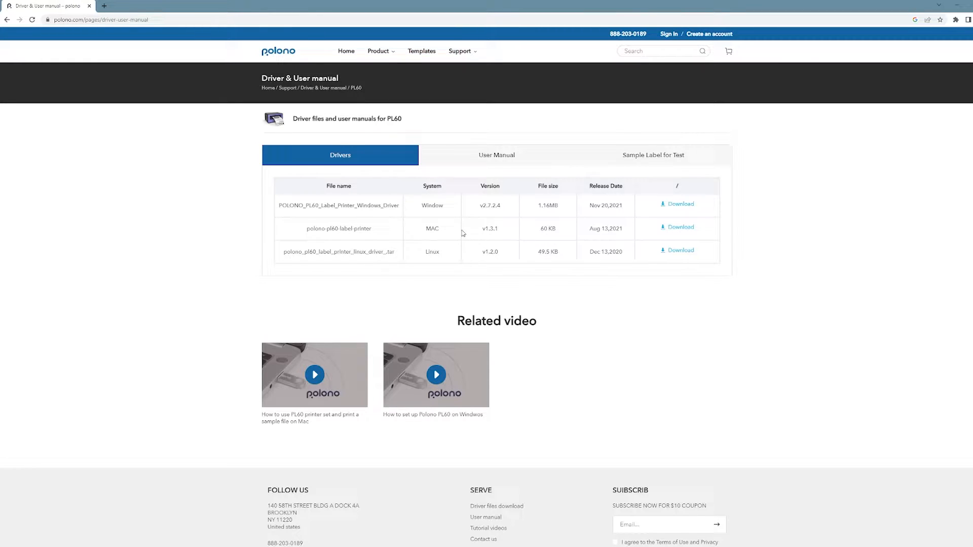
left_click(677, 204)
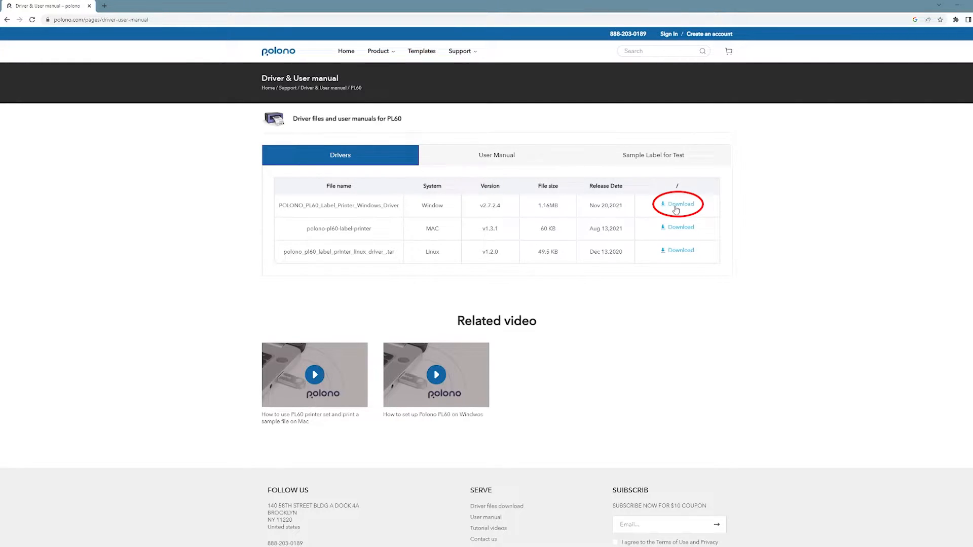
left_click(678, 205)
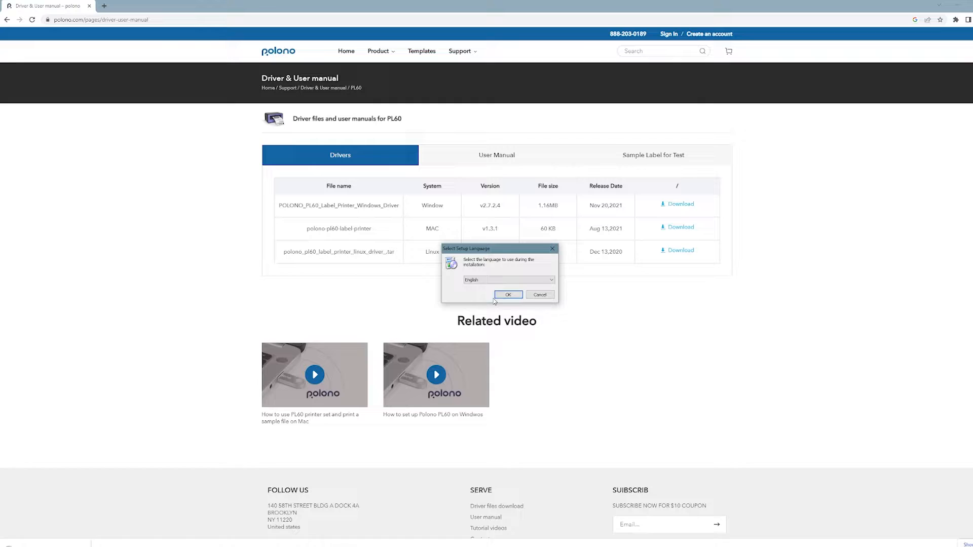
Install the PL60 printer driver in English and finish the setup wizard.
left_click(508, 294)
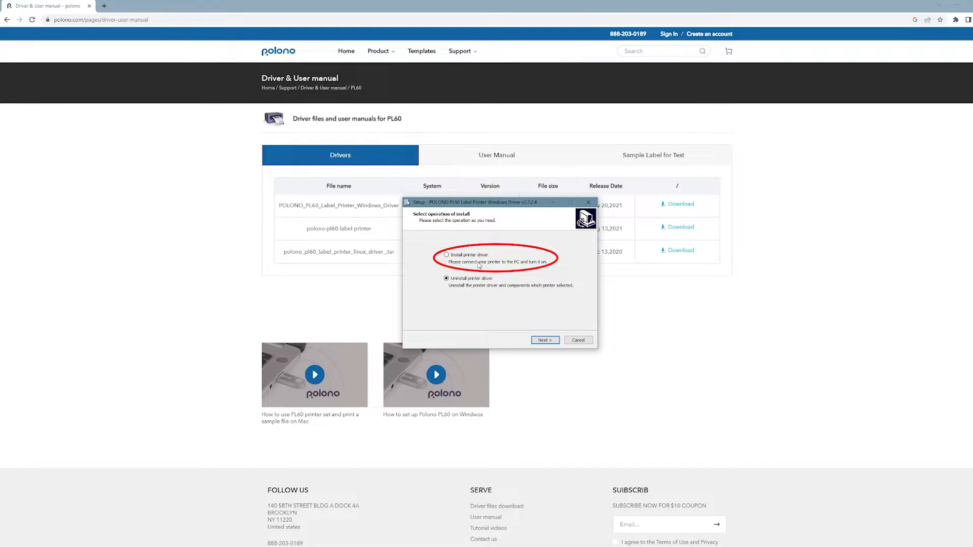
left_click(445, 255)
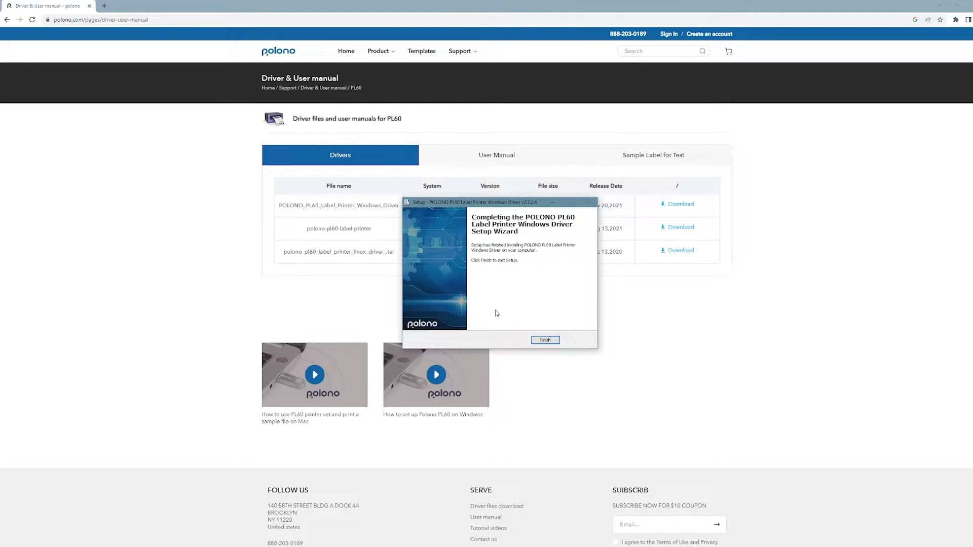
left_click(545, 340)
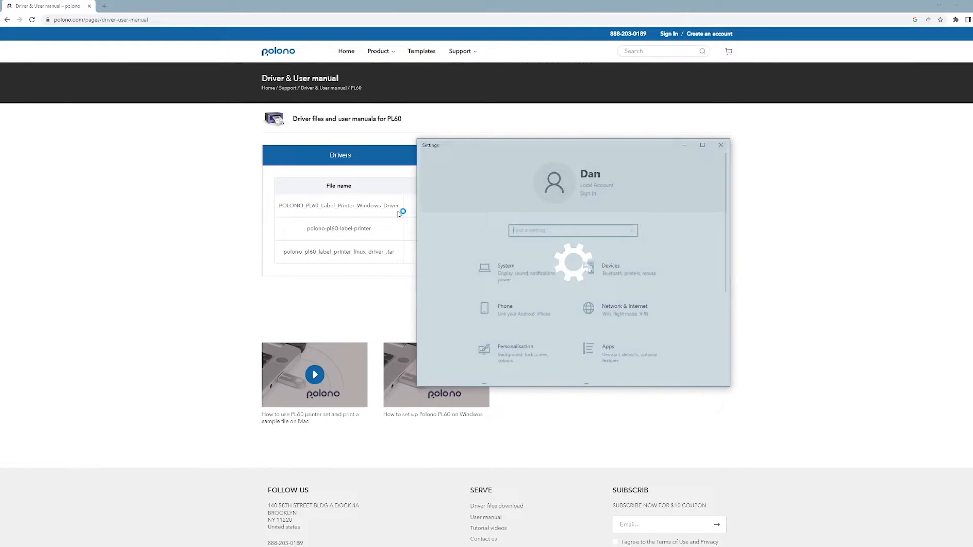
Select the POLONO PL60 under Printers & scanners and open its Manage page.
left_click(611, 269)
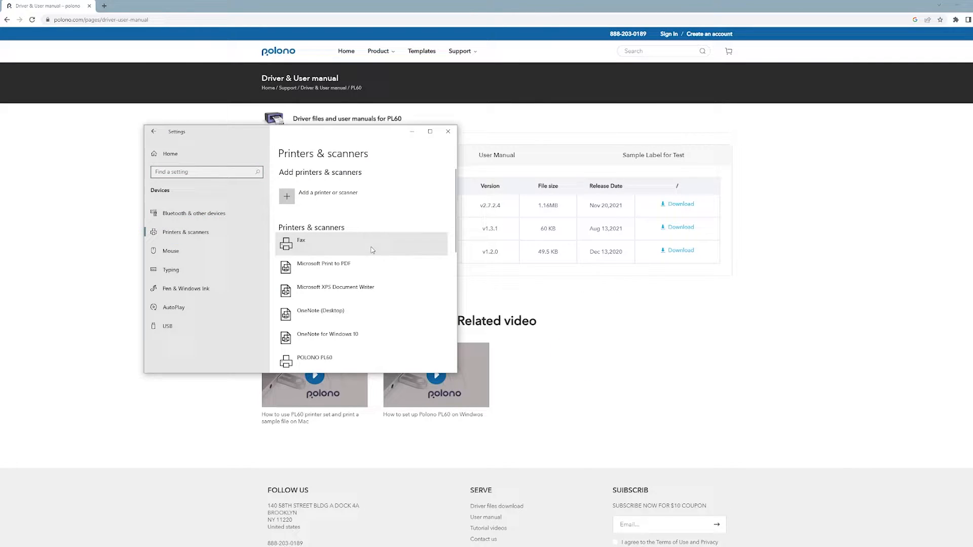
scroll("down", 3)
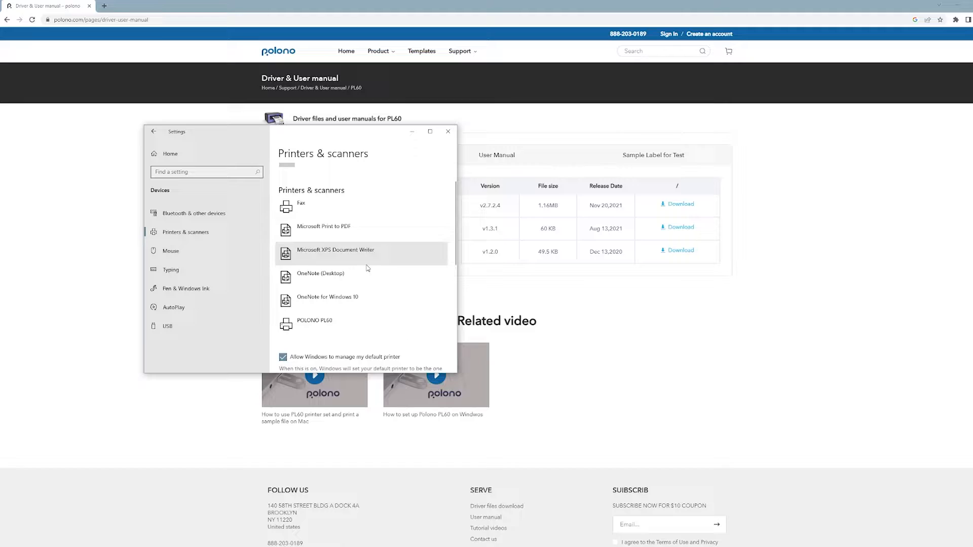
left_click(314, 320)
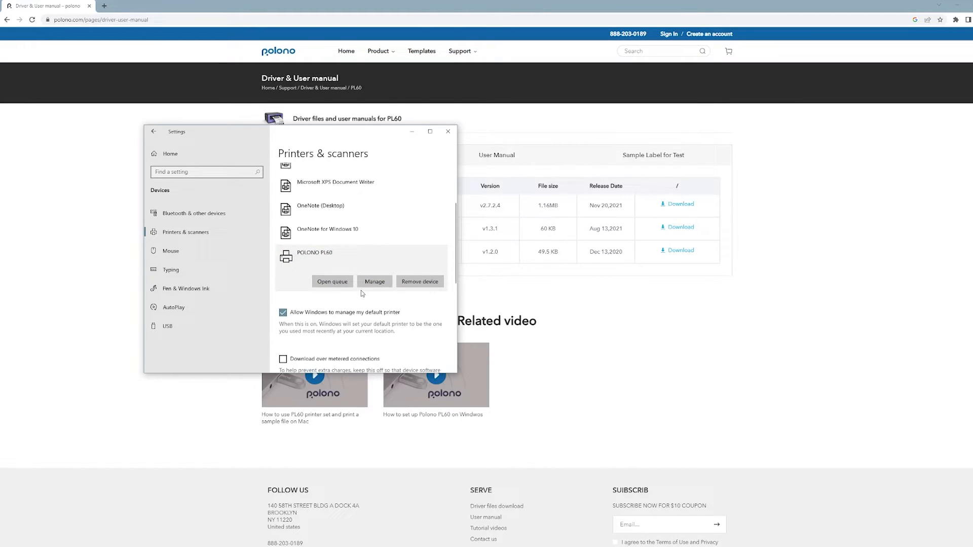
left_click(374, 281)
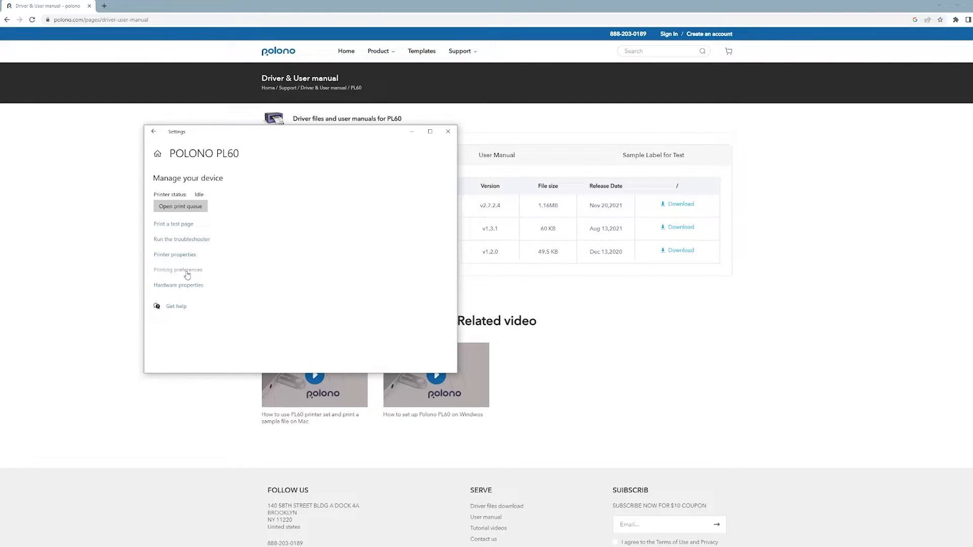
Set the PL60 printing preferences paper size to 4.00"x6.00" and save them.
left_click(178, 269)
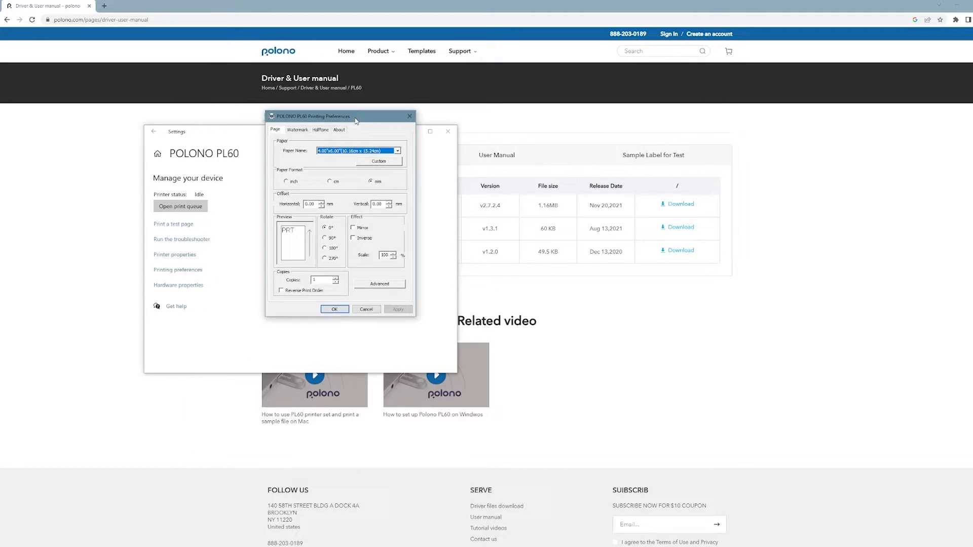
left_click_drag(354, 120, 337, 107)
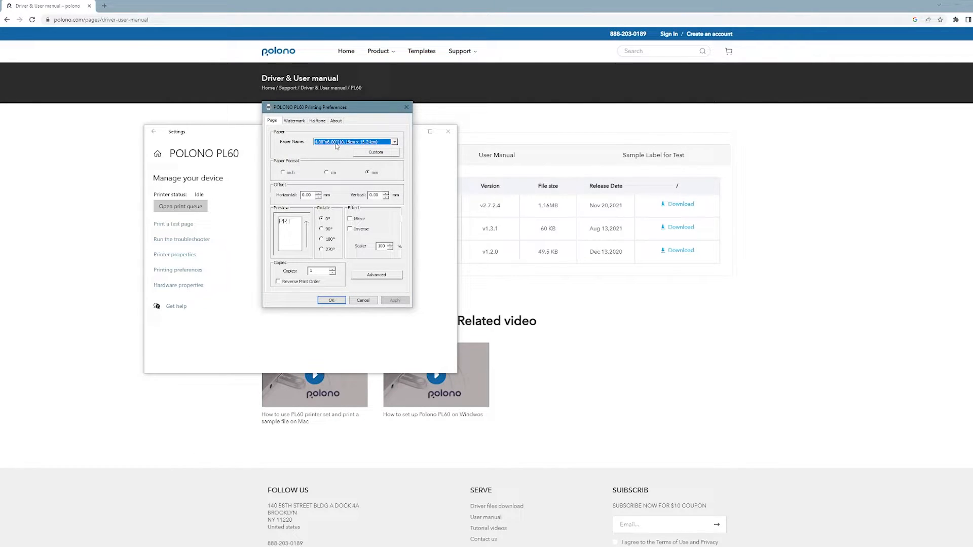
left_click(393, 142)
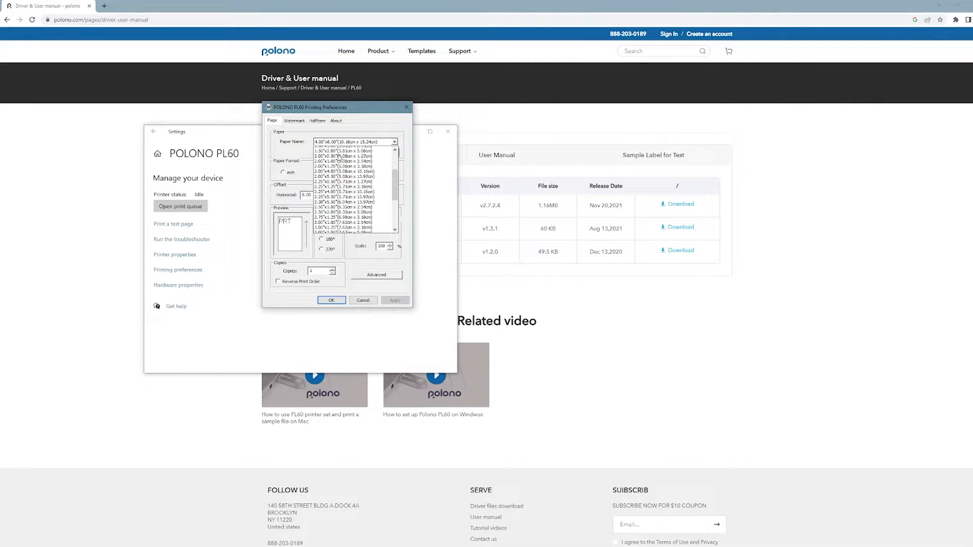
left_click(345, 204)
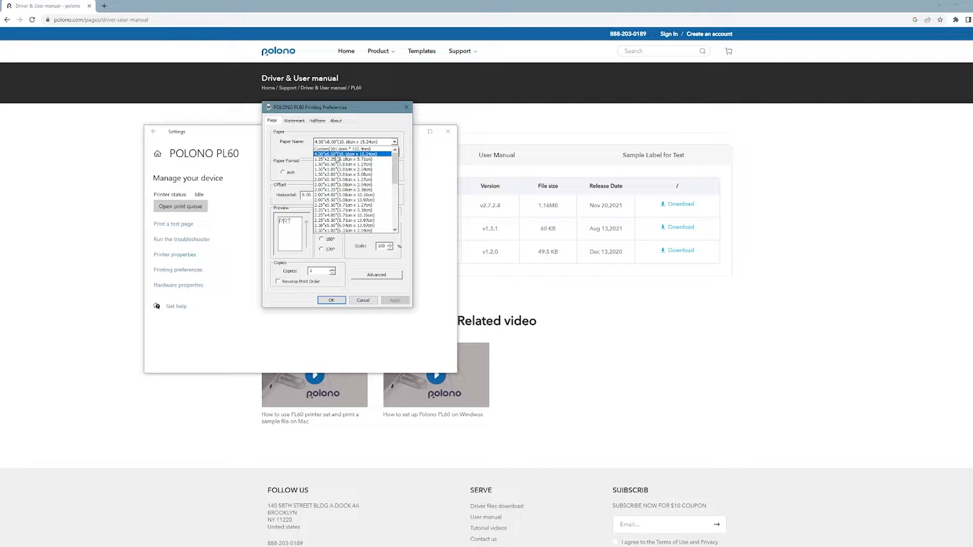
left_click(357, 153)
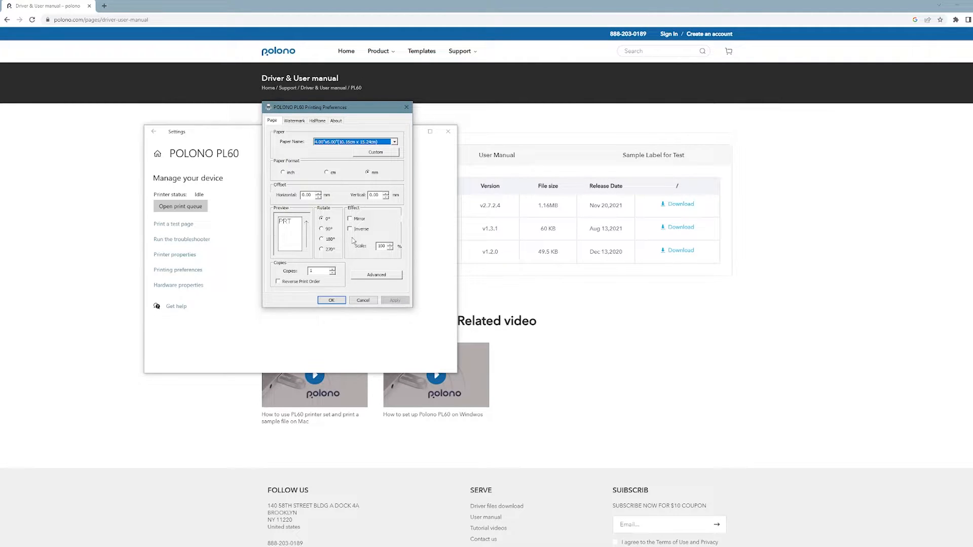
left_click(331, 301)
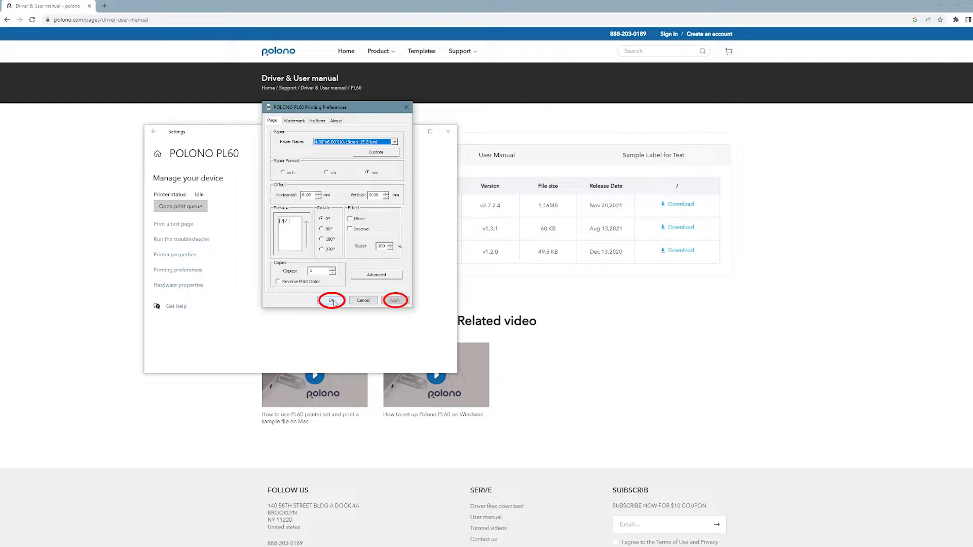
left_click(331, 301)
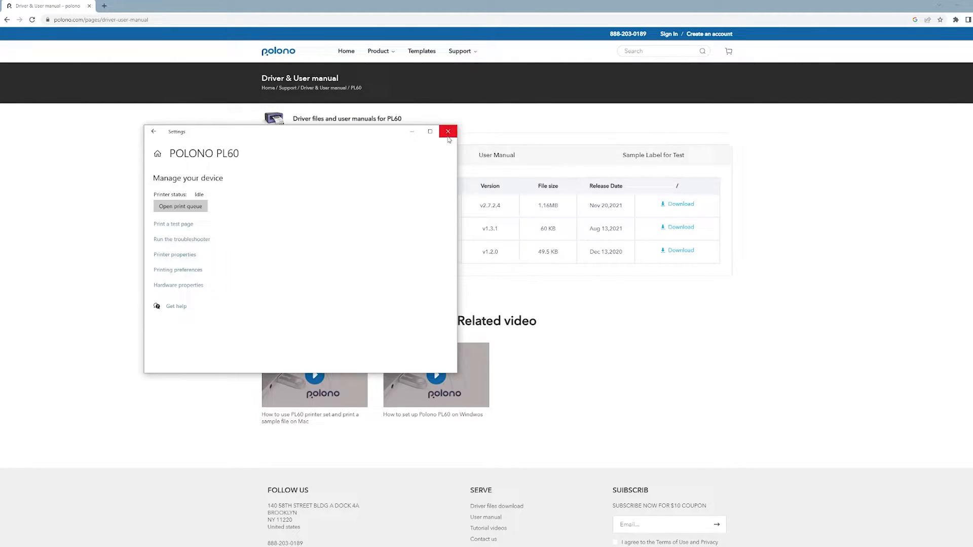
Close printer settings and choose Custom 101.6mm x 152.4mm as the print paper size.
left_click(447, 131)
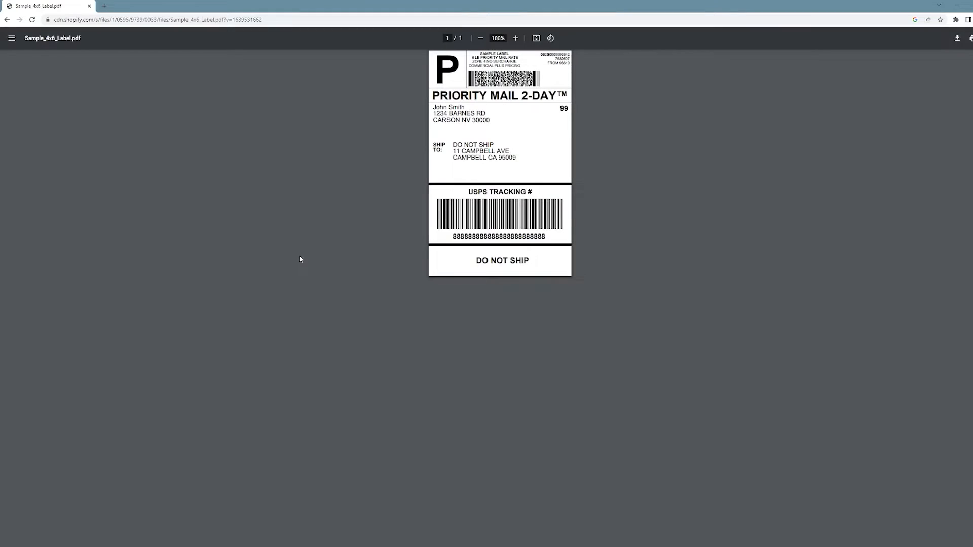
mouse_move(295, 248)
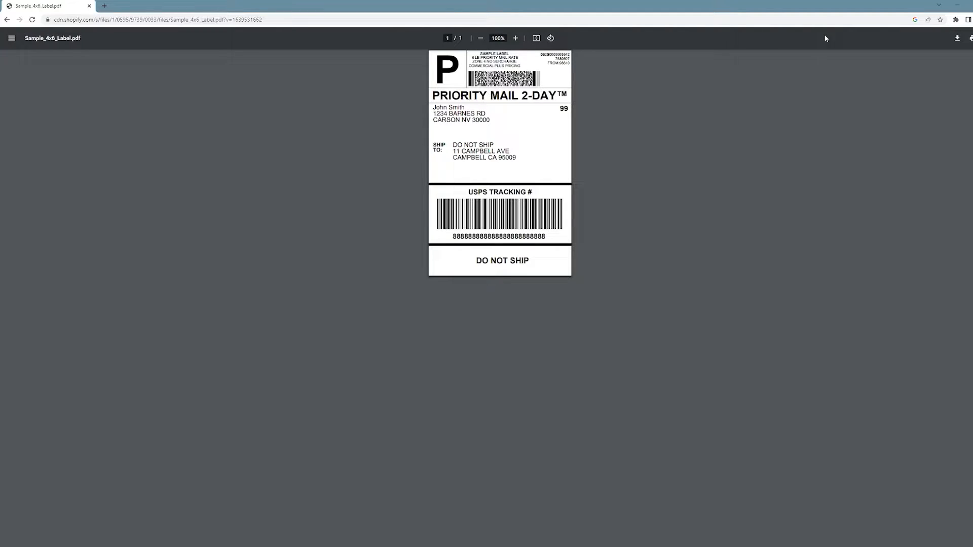
mouse_move(758, 159)
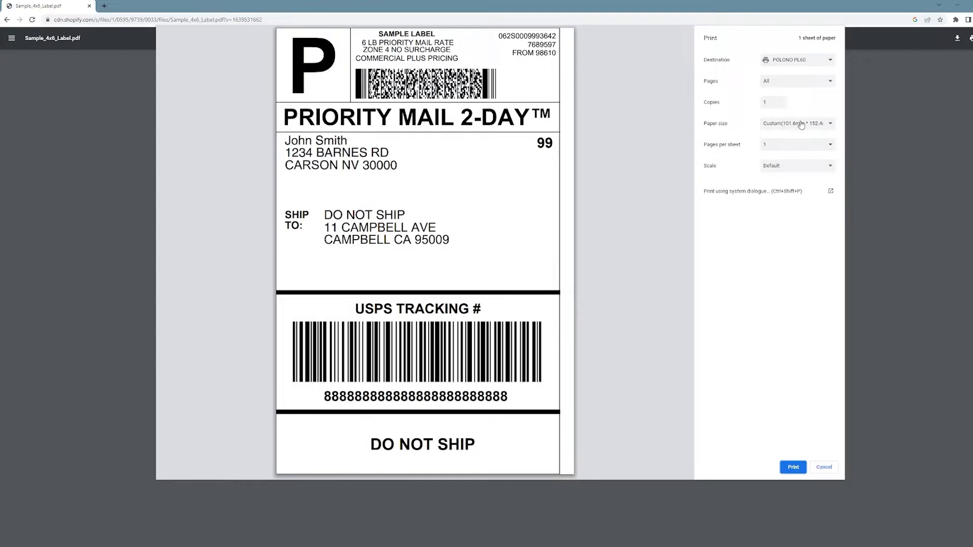
left_click(797, 123)
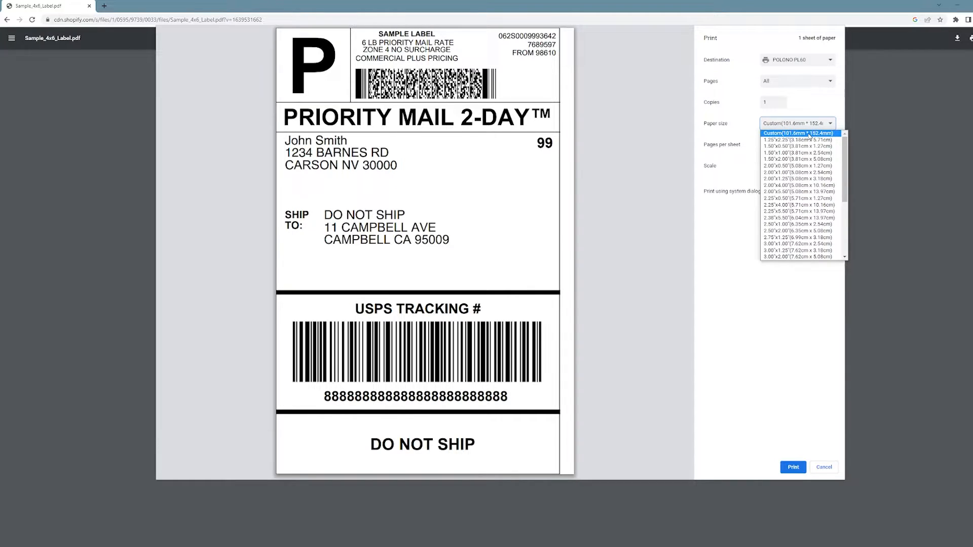
left_click(799, 134)
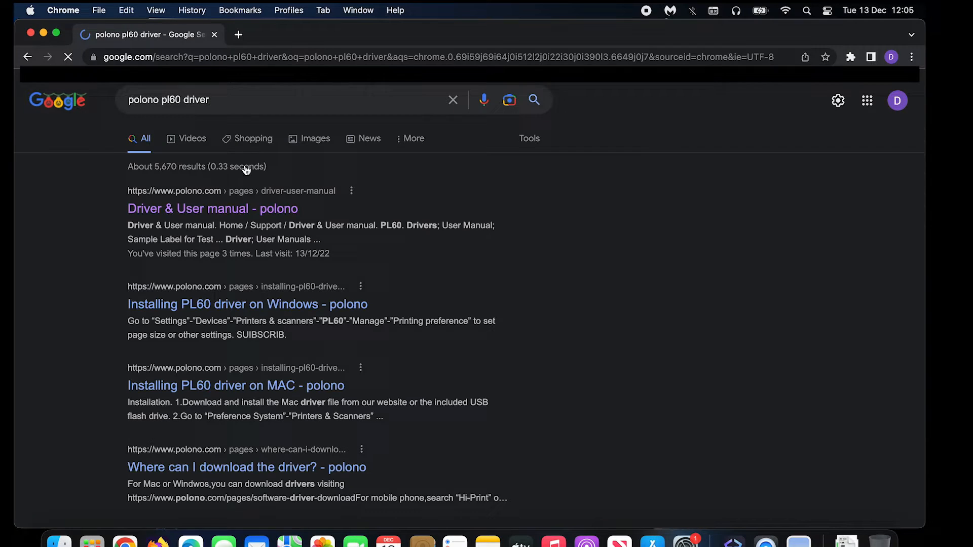
Download the PL60 Mac driver package from Polono's Driver & User manual page.
left_click(212, 208)
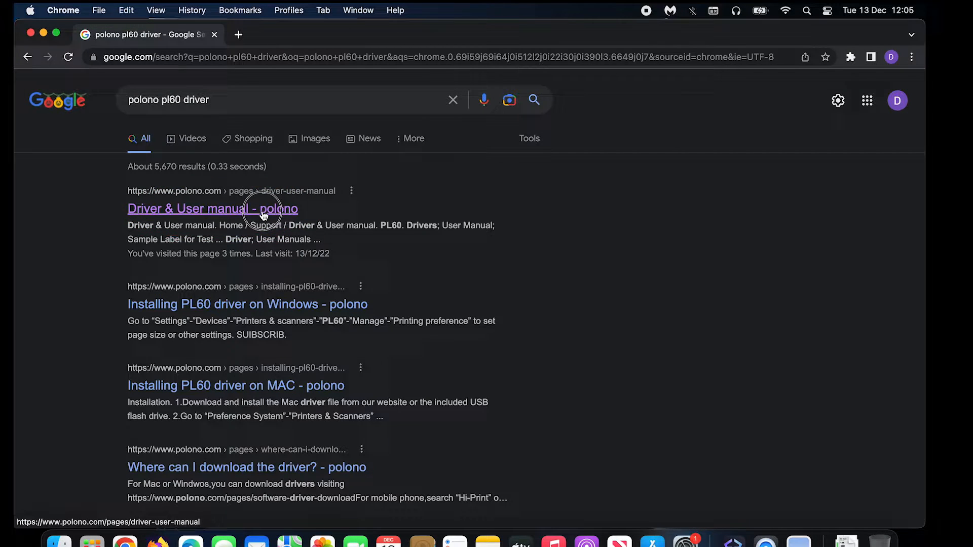
left_click(213, 208)
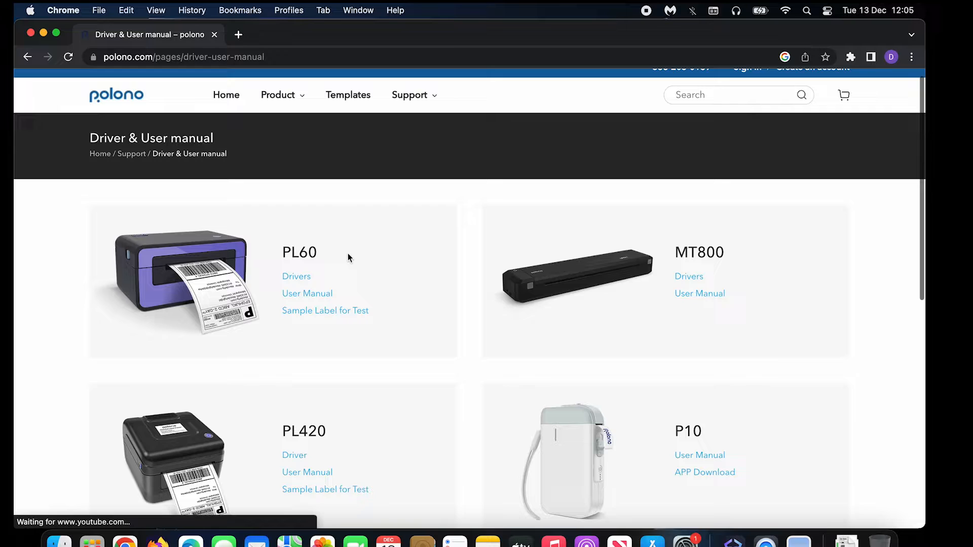
left_click(296, 276)
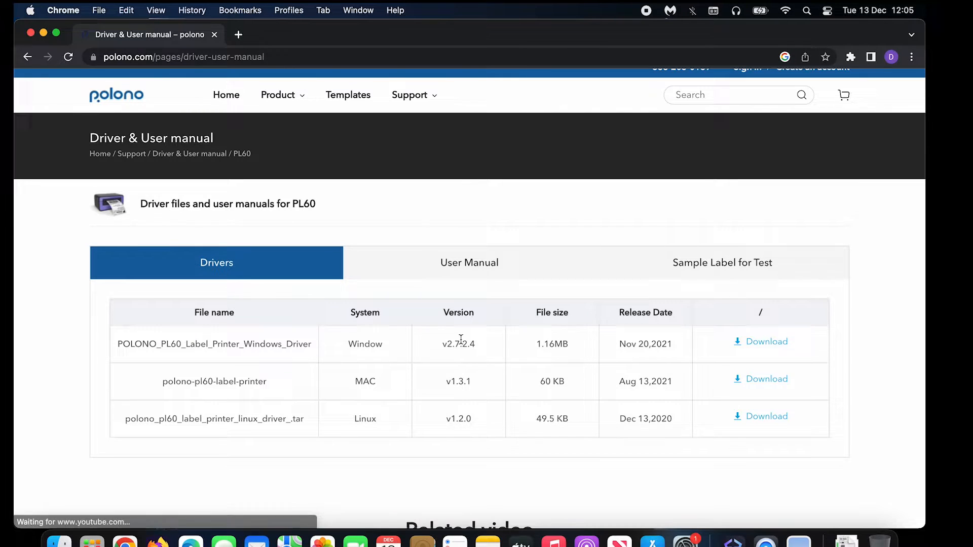
scroll("down", 3)
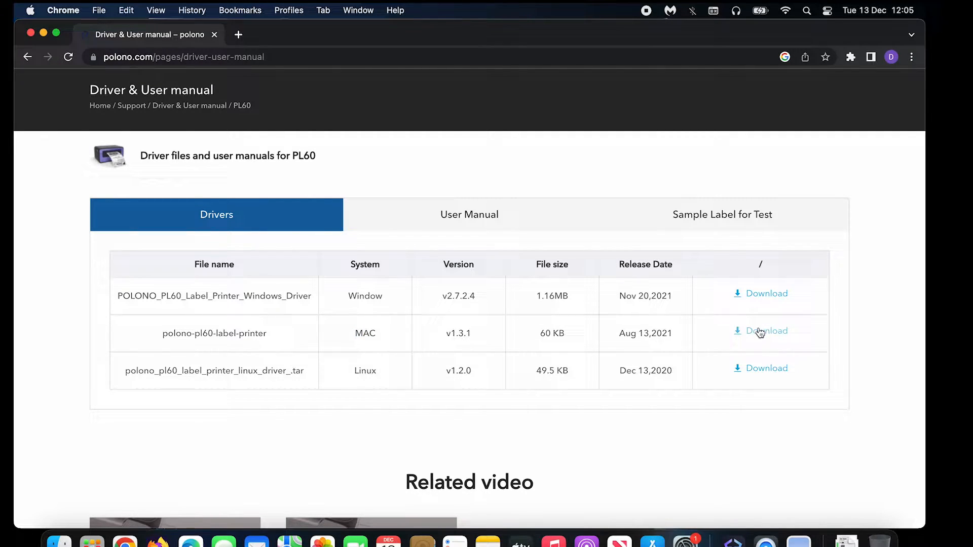
left_click(765, 331)
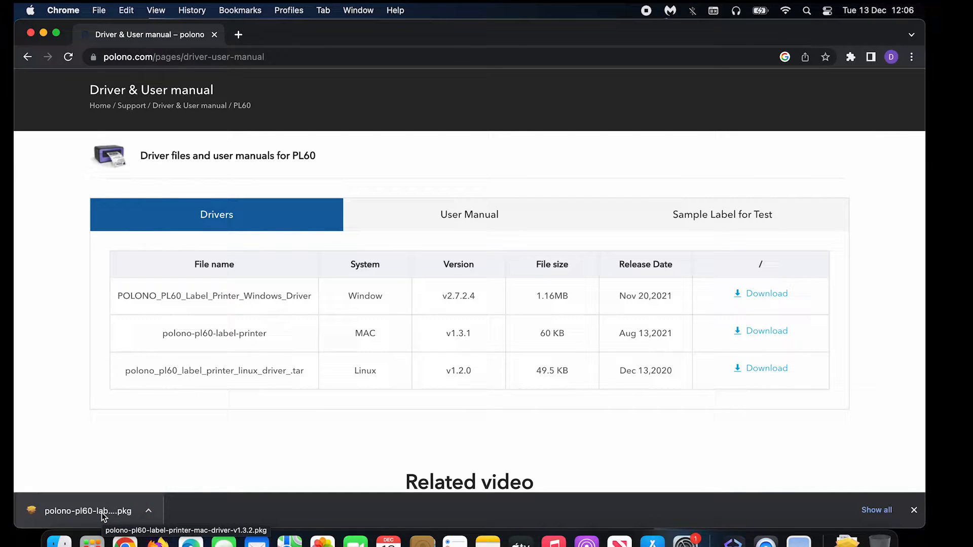
Run the POLONO-PRINTER .pkg installer, authorise the install, and close it when done.
left_click(93, 511)
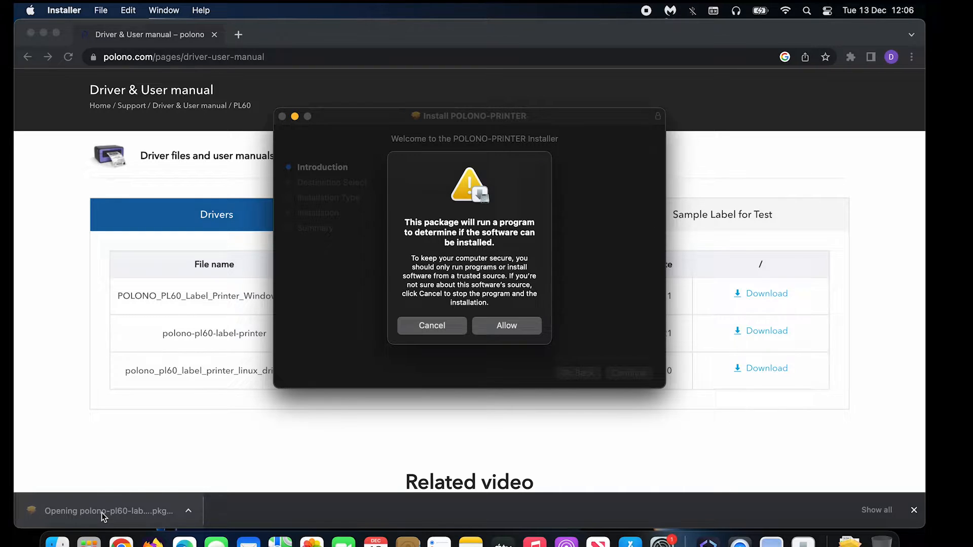
left_click(507, 326)
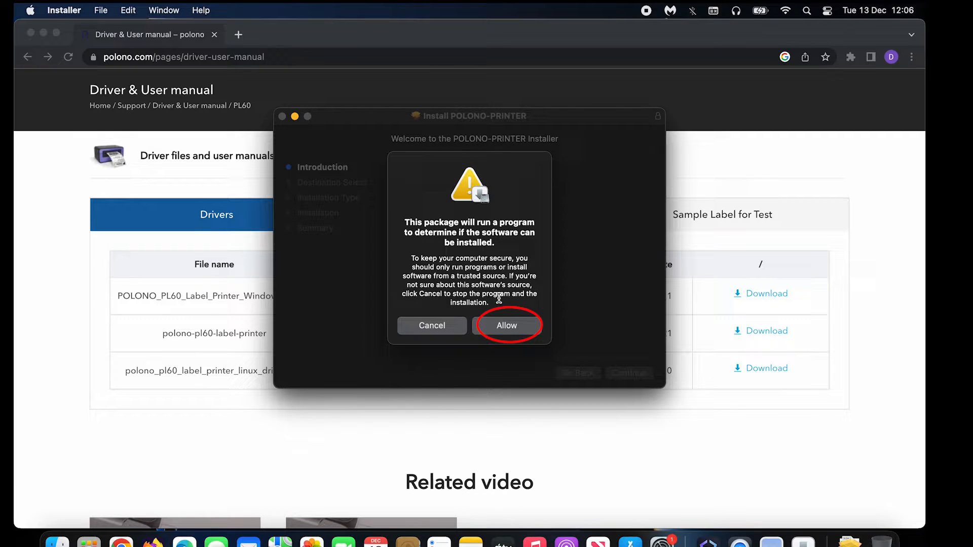
left_click(506, 325)
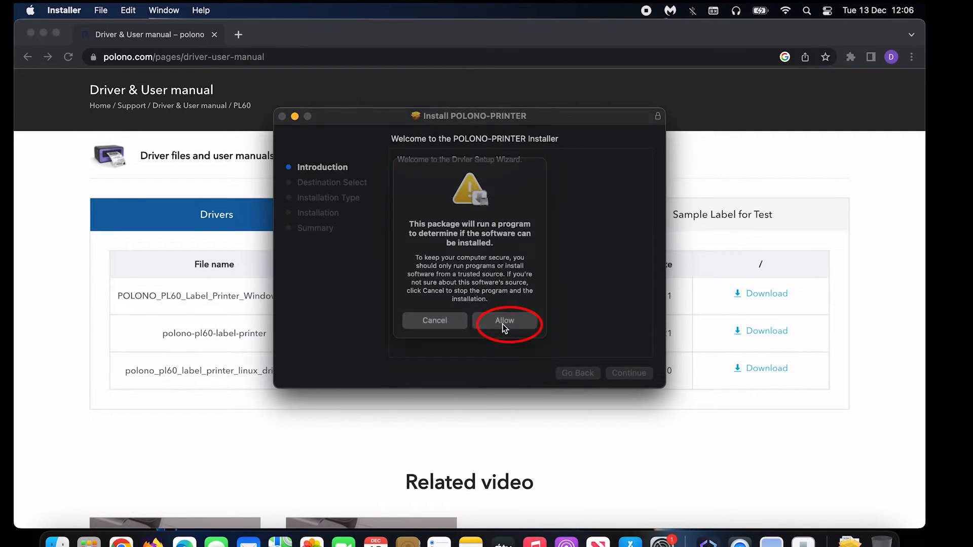
left_click(505, 321)
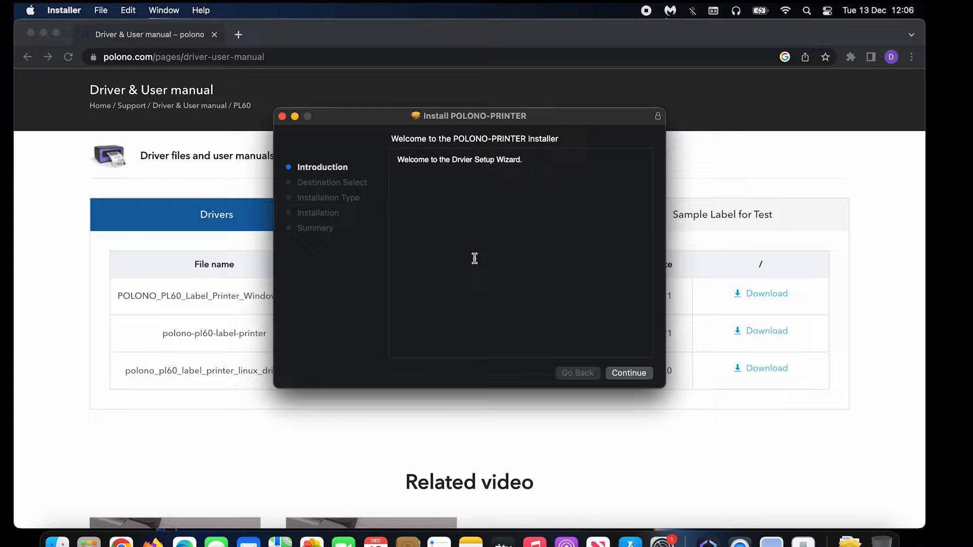
left_click(628, 373)
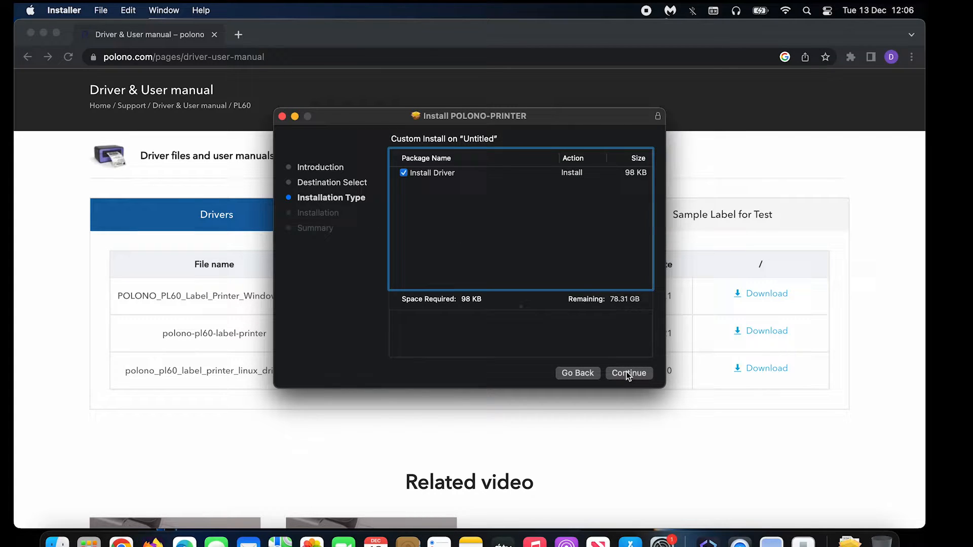
left_click(628, 373)
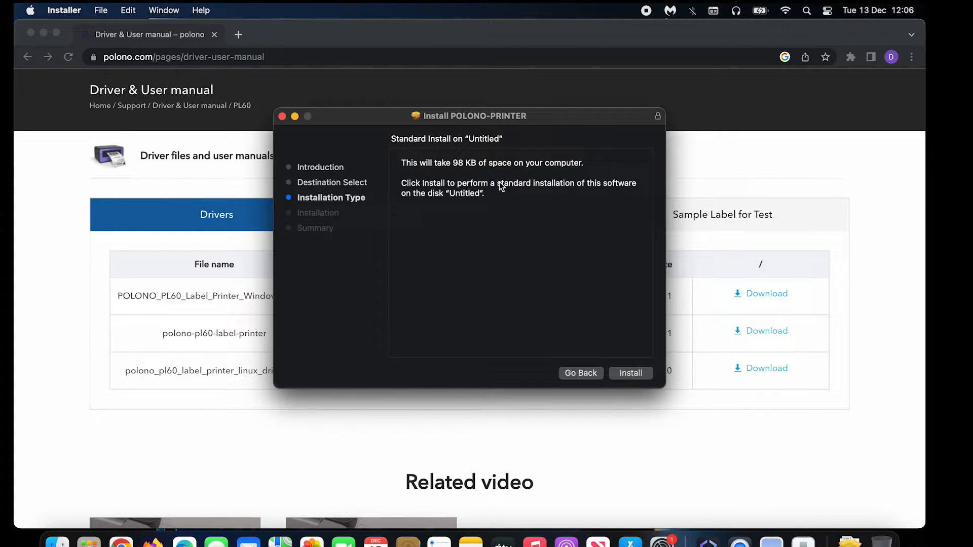
left_click(630, 373)
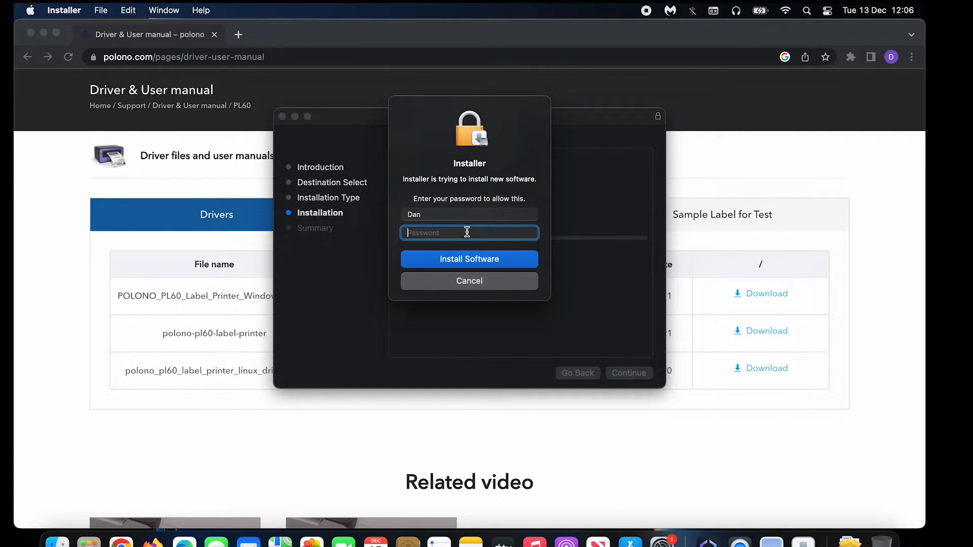
left_click(469, 259)
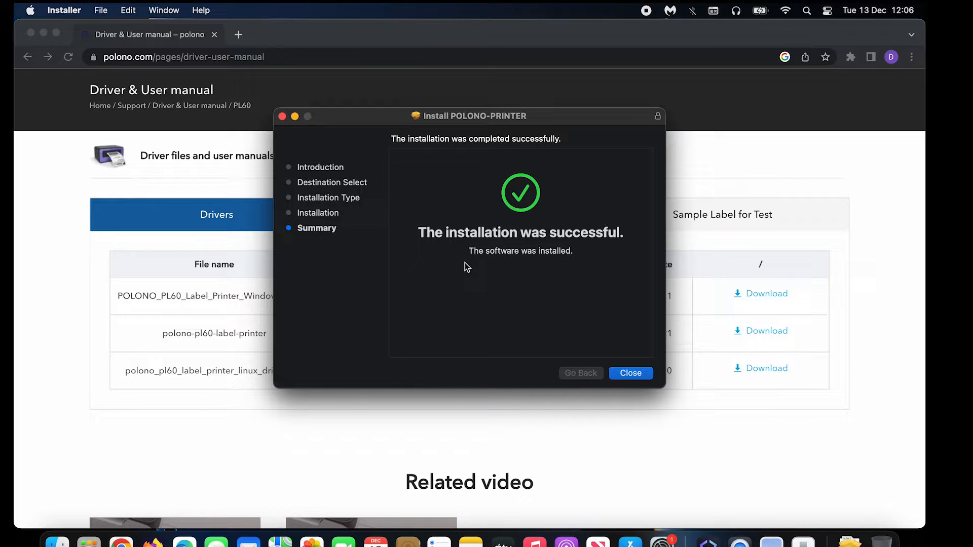
left_click(630, 373)
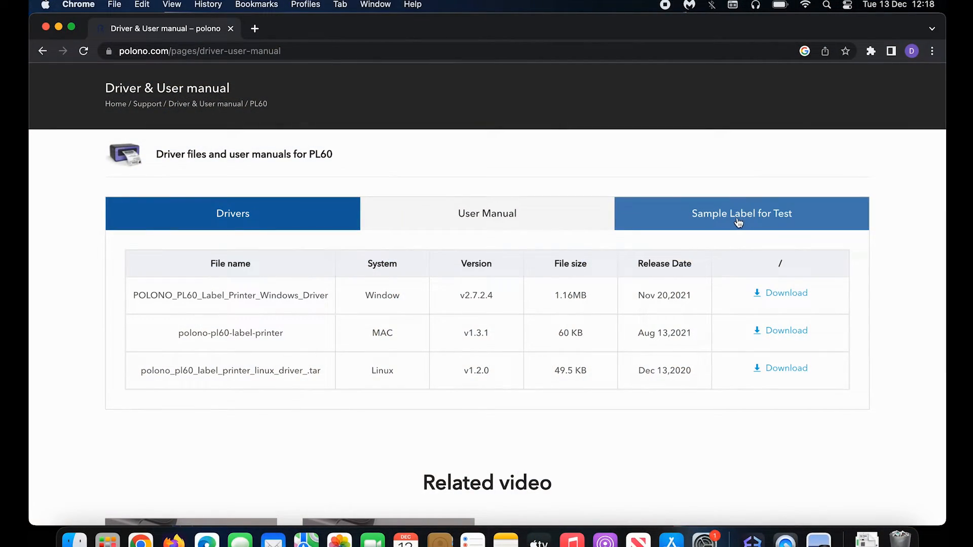
Open the 4x6 Sample Label PDF from the PL60 'Sample Label for Test' tab.
left_click(741, 213)
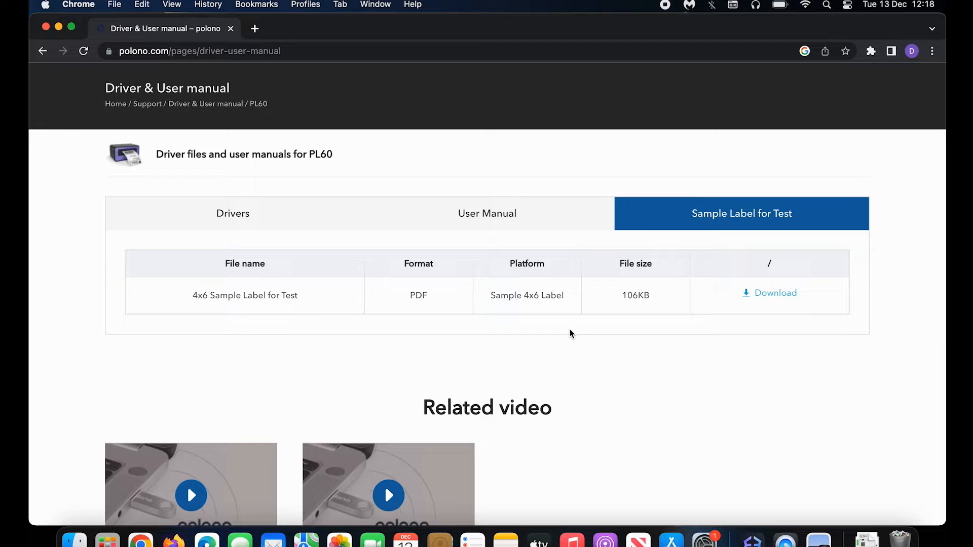
left_click(775, 292)
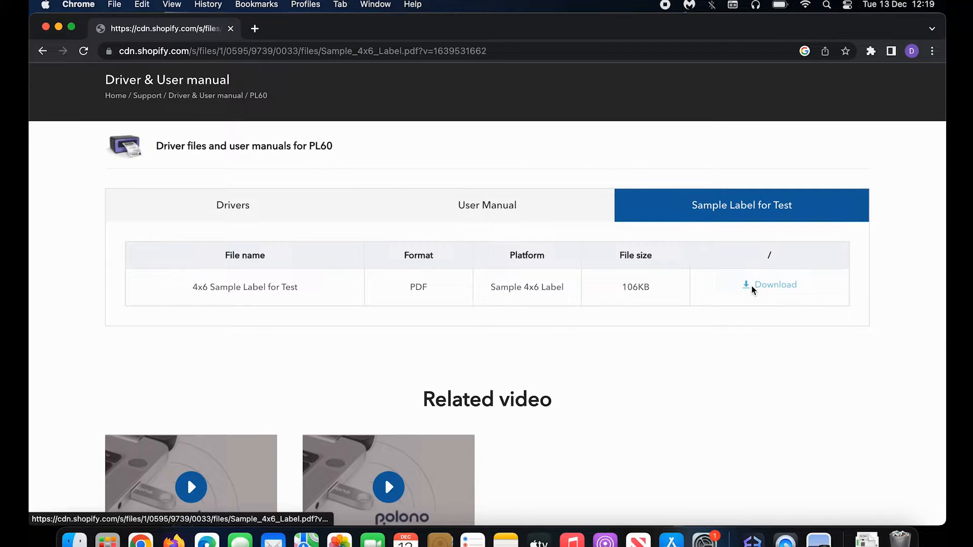
left_click(774, 285)
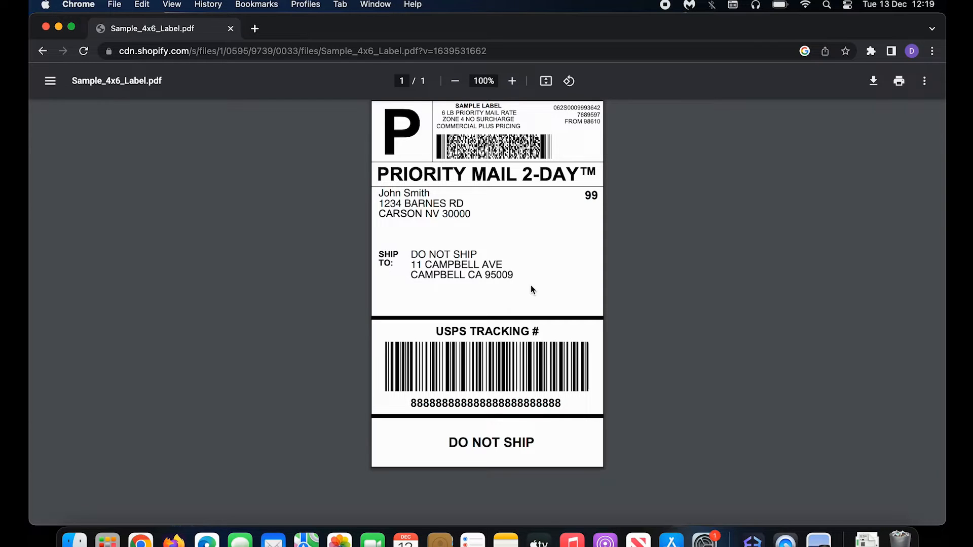
mouse_move(561, 243)
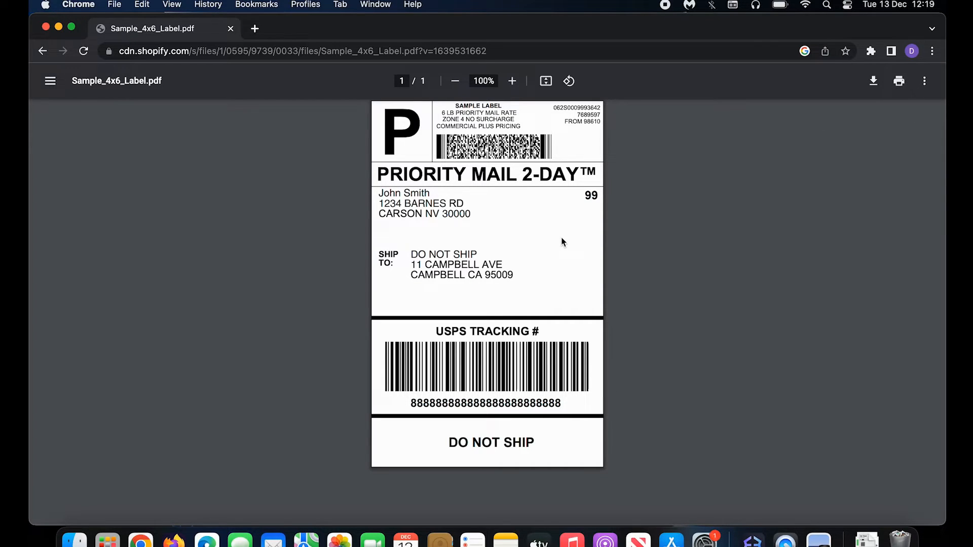
Set the sample label print job to the POLONO PL60 with Default scale.
left_click(898, 81)
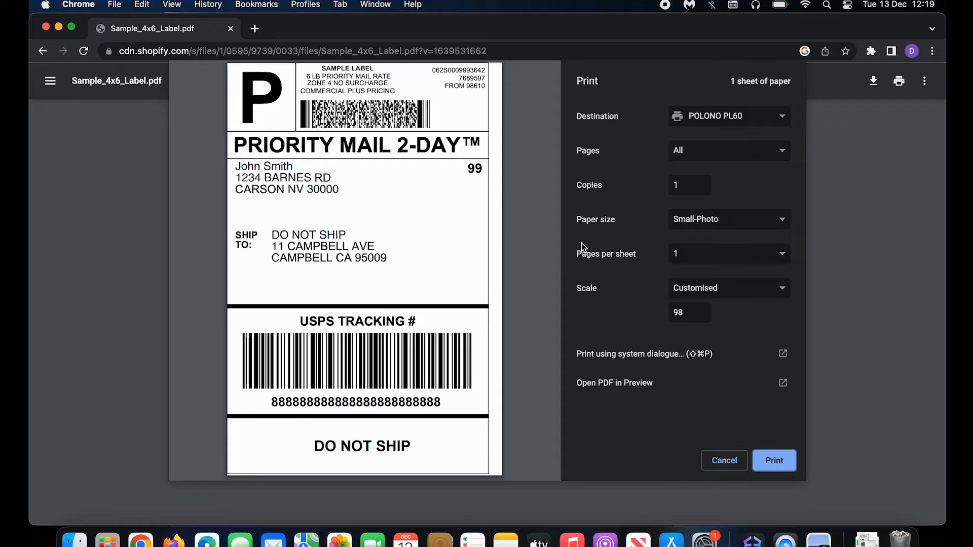
mouse_move(720, 157)
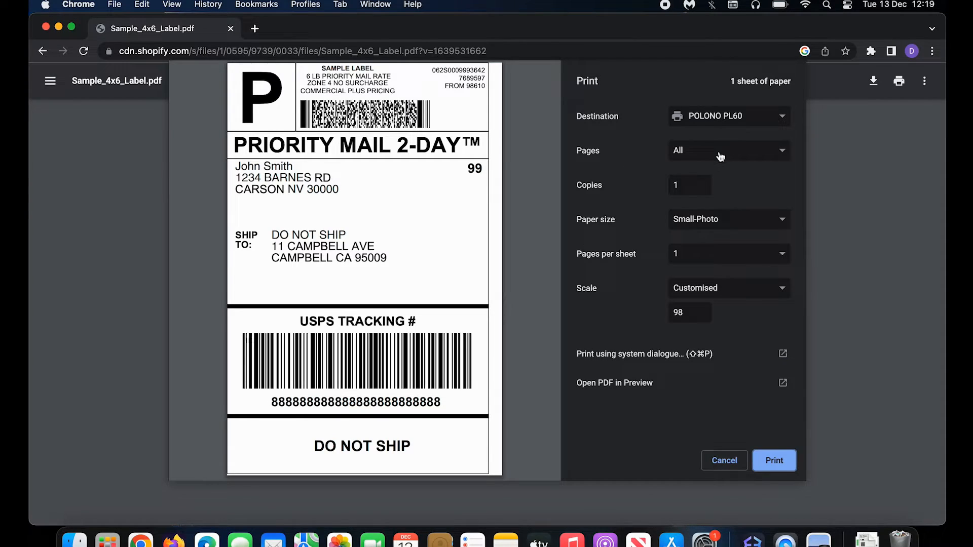
mouse_move(696, 202)
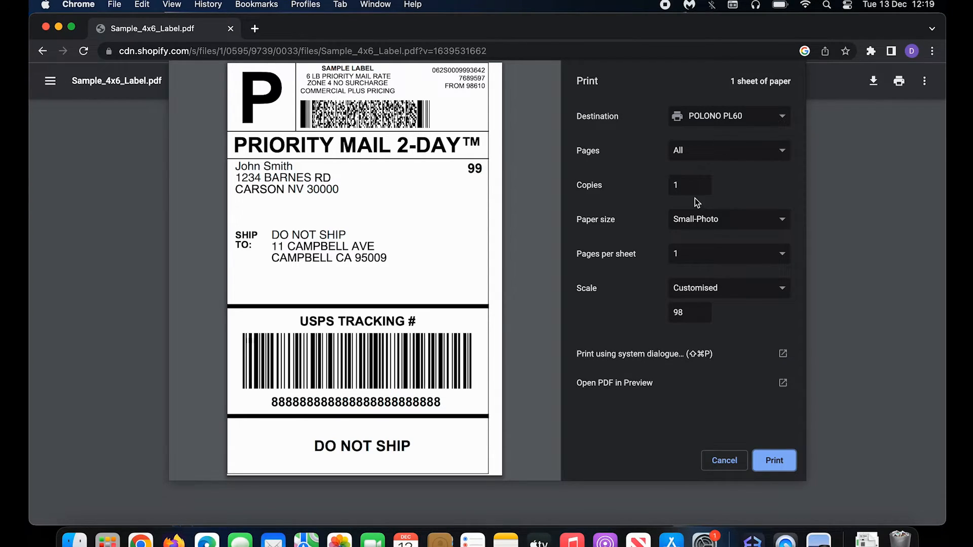
left_click(727, 219)
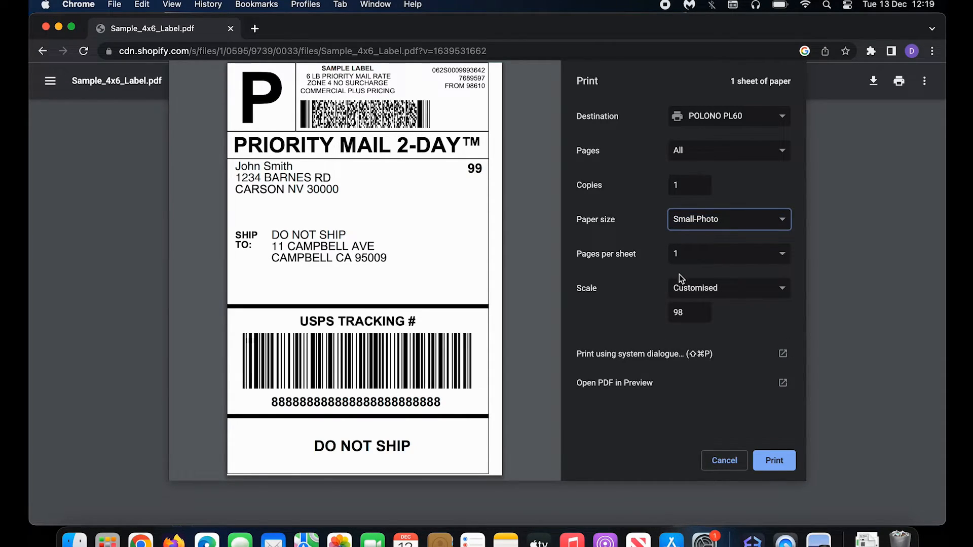
left_click(729, 287)
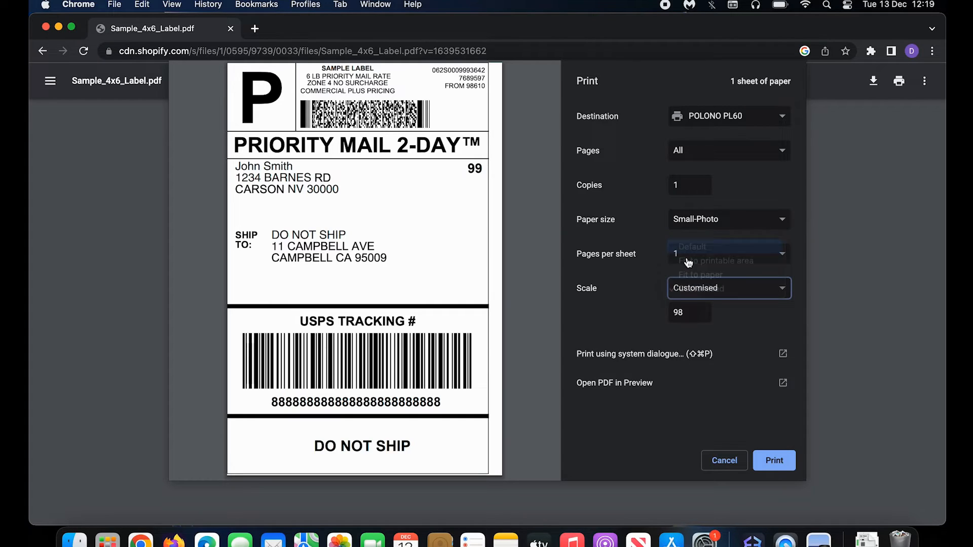
left_click(692, 246)
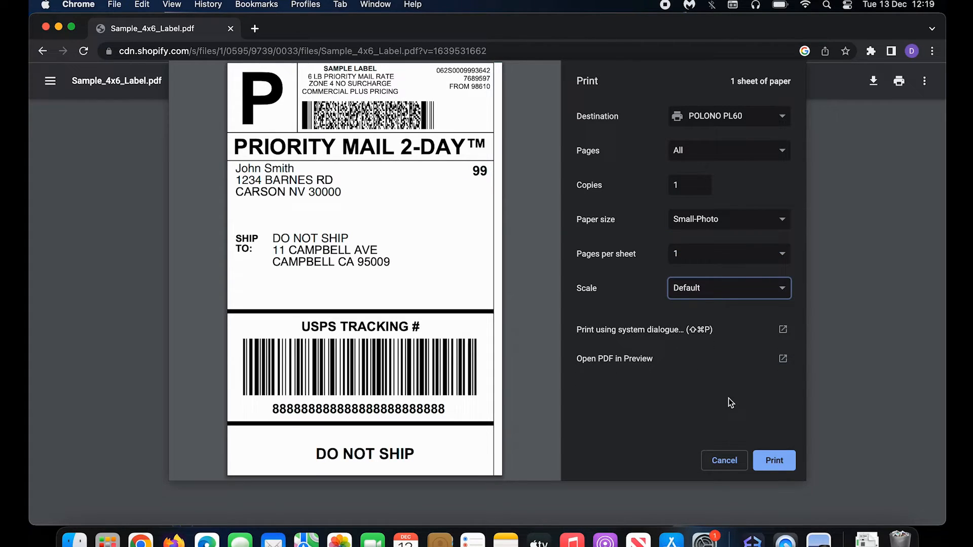